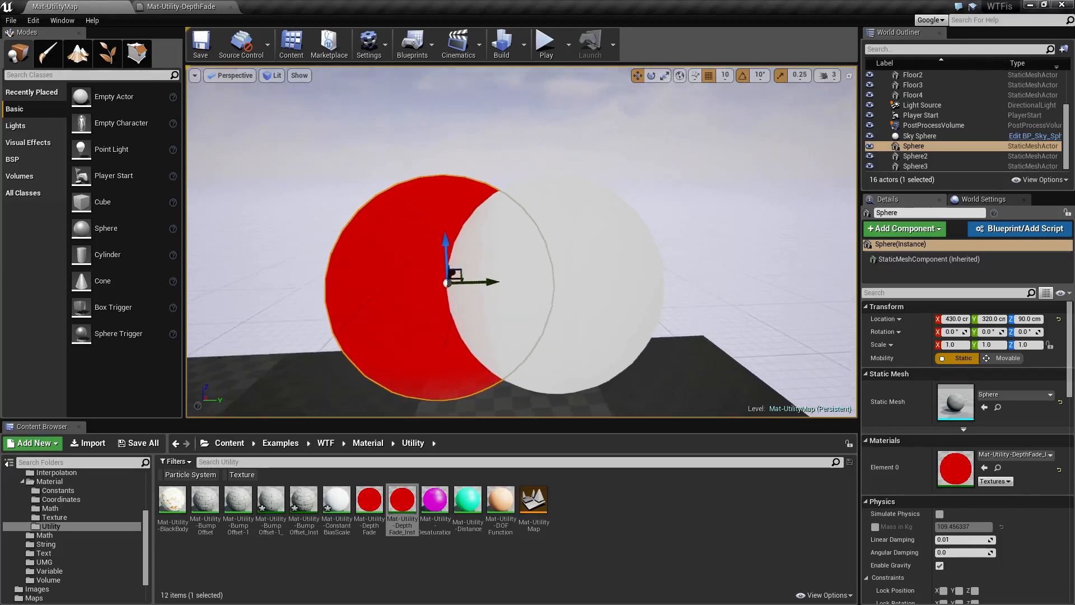
Wire the Opacity parameter directly into the Mat-Utility-DepthFade opacity input, apply it, and return to the level
click(918, 135)
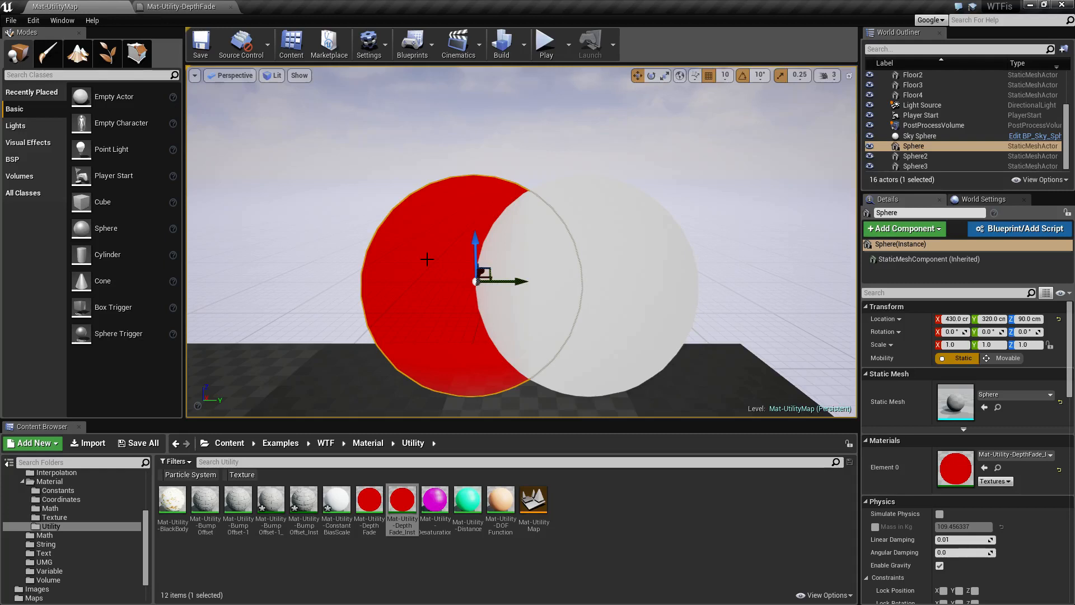
mouse_move(417, 323)
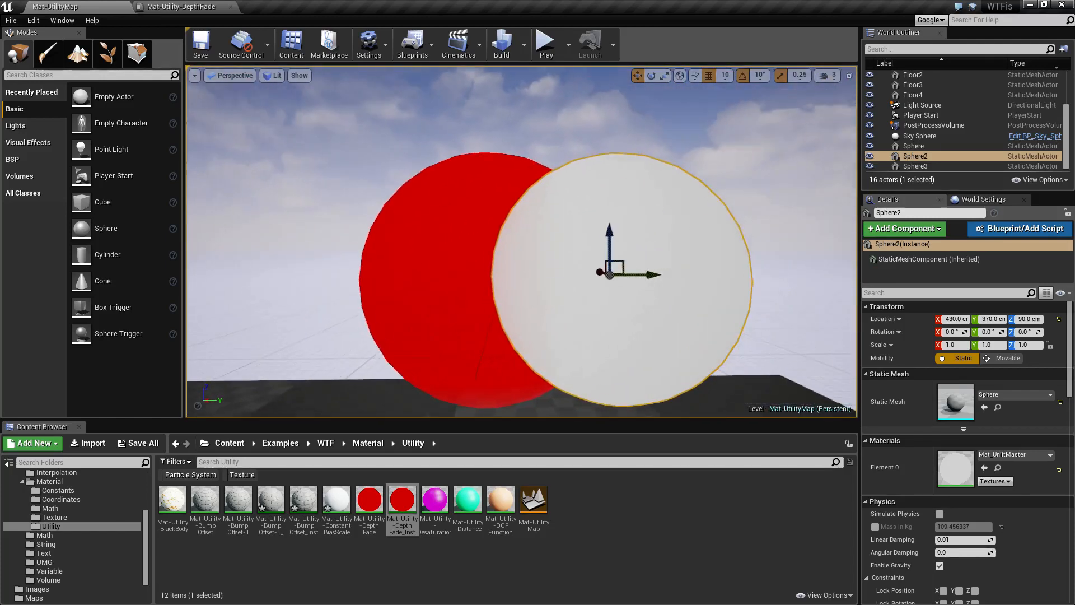
mouse_move(402, 498)
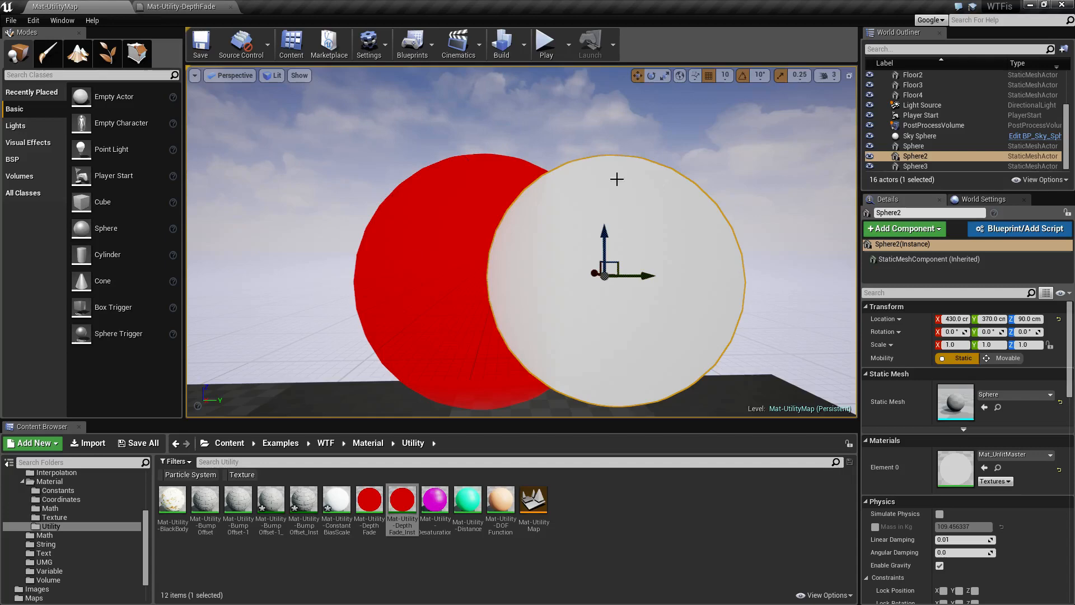
mouse_move(569, 242)
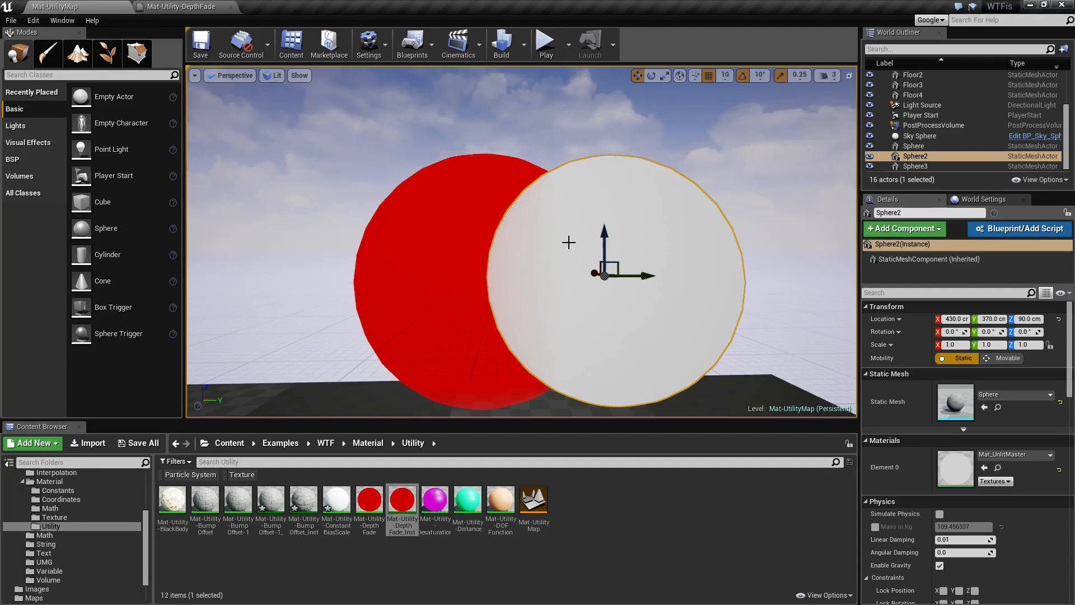
click(181, 7)
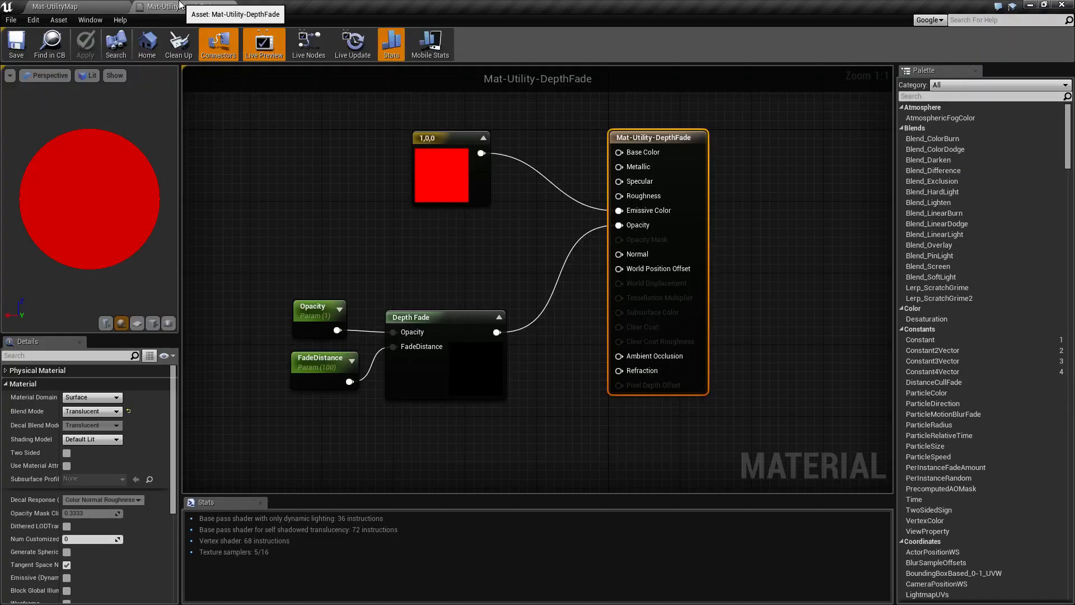
mouse_move(430, 302)
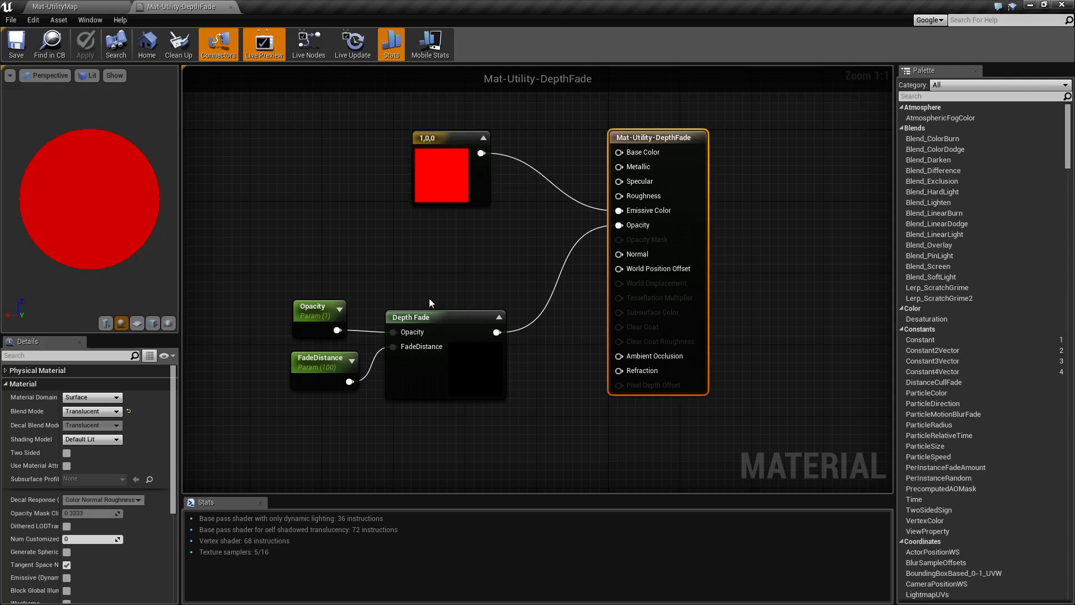
drag(498, 332, 620, 225)
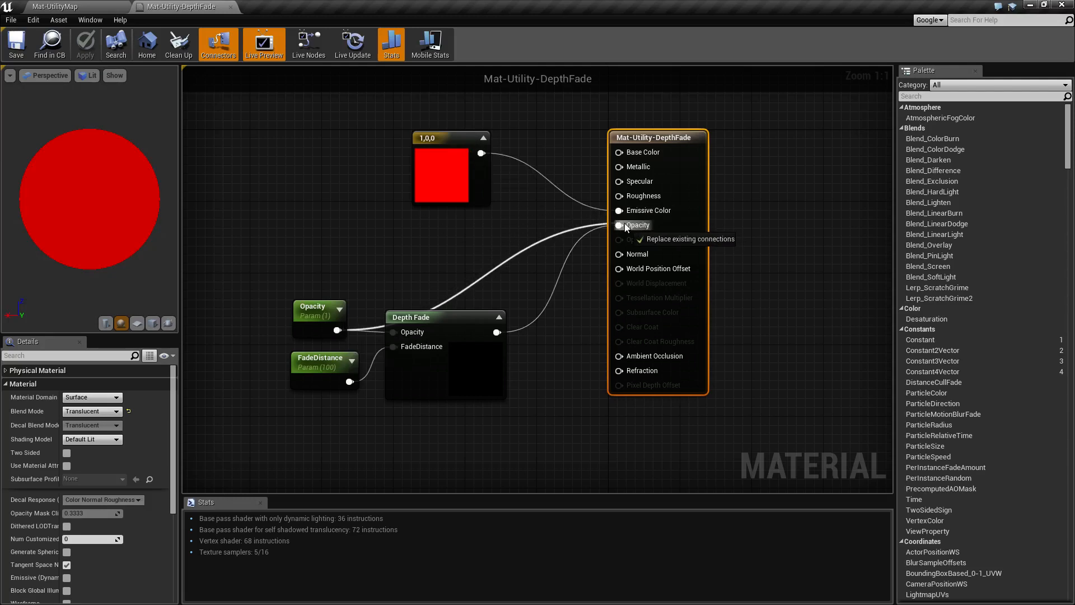
click(84, 44)
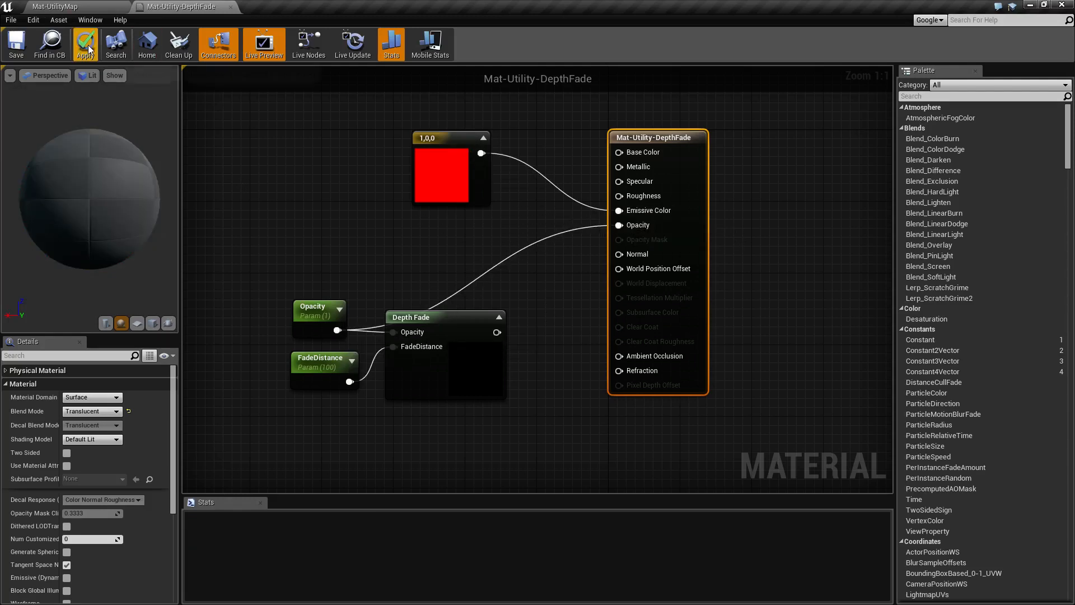
click(65, 7)
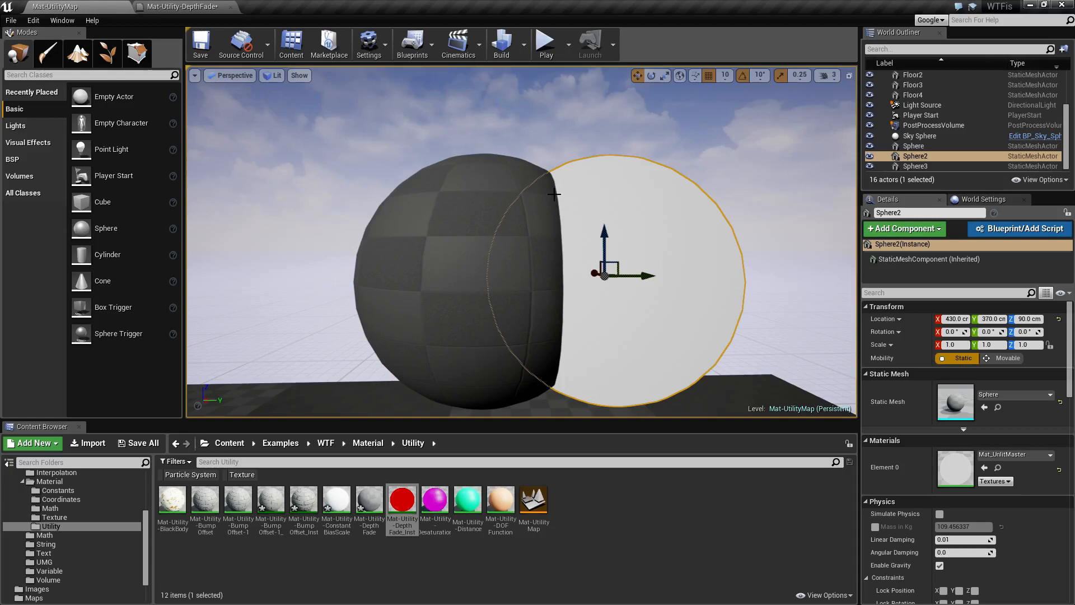
mouse_move(728, 132)
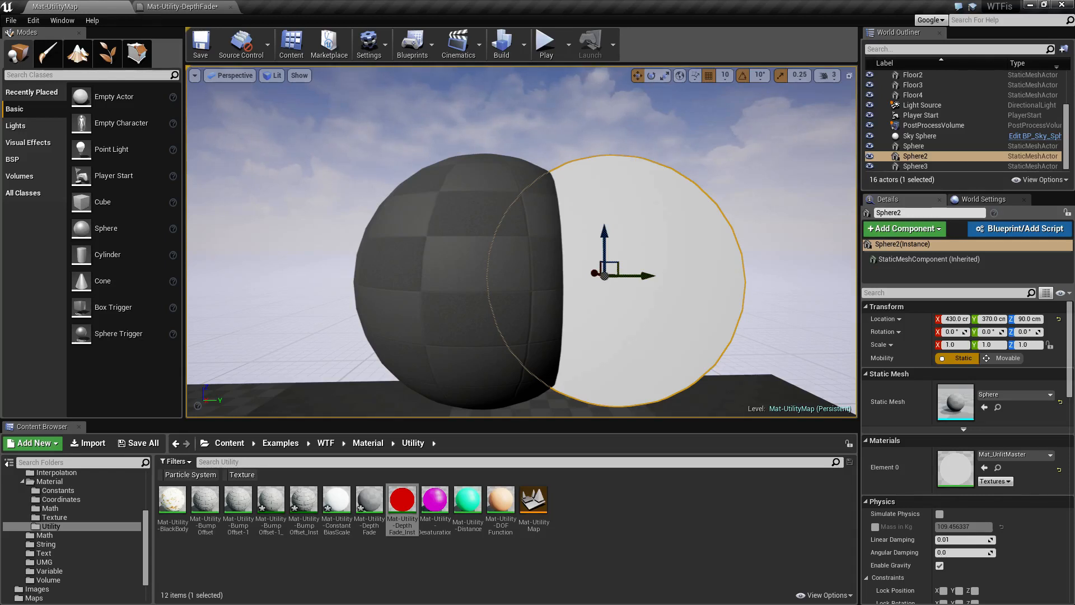
mouse_move(169, 7)
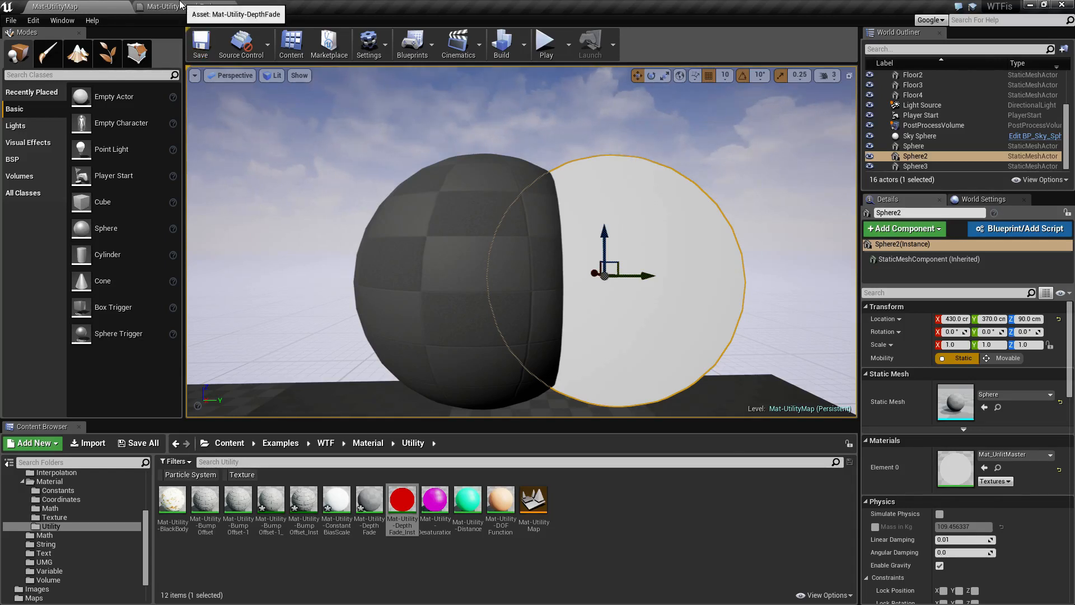
Save the rewired DepthFade material and come back to the Mat-UtilityMap level view
click(171, 7)
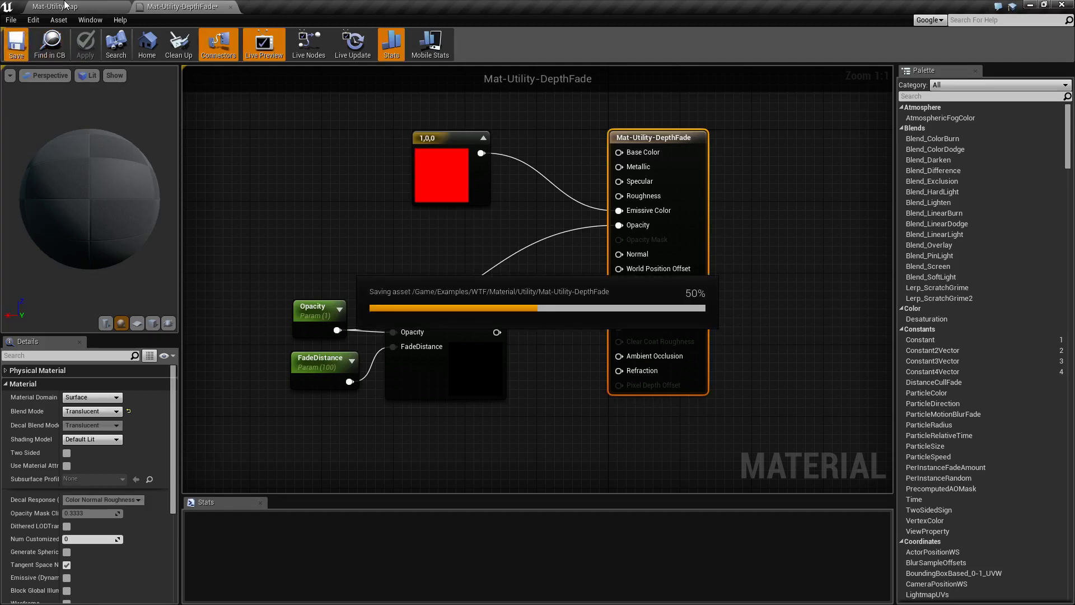
click(69, 6)
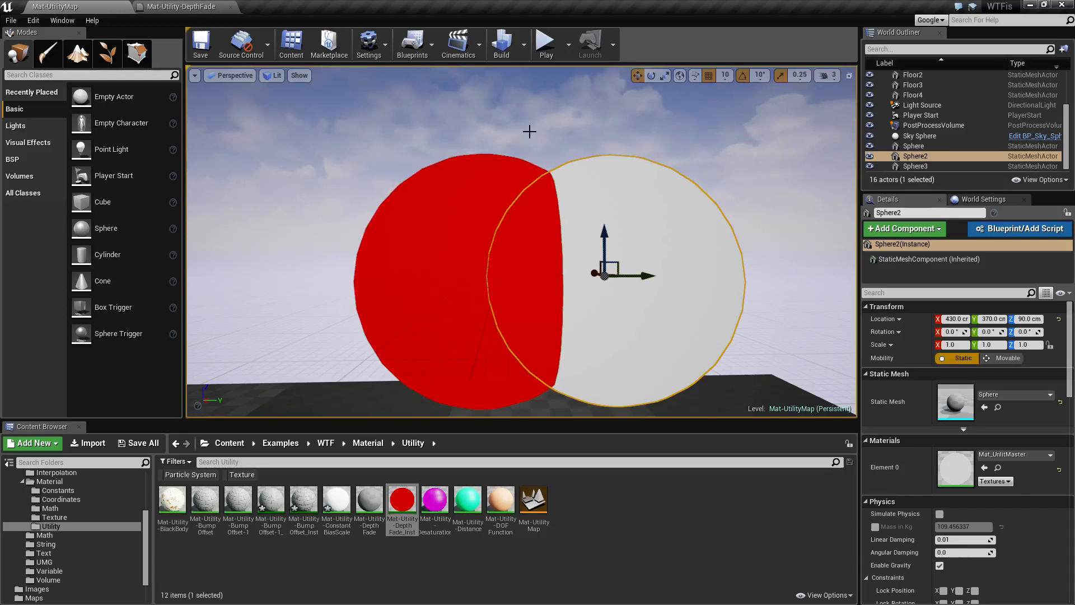
Select the sky for an unobstructed view of the translucent red sphere, then go to the DepthFade graph
click(918, 136)
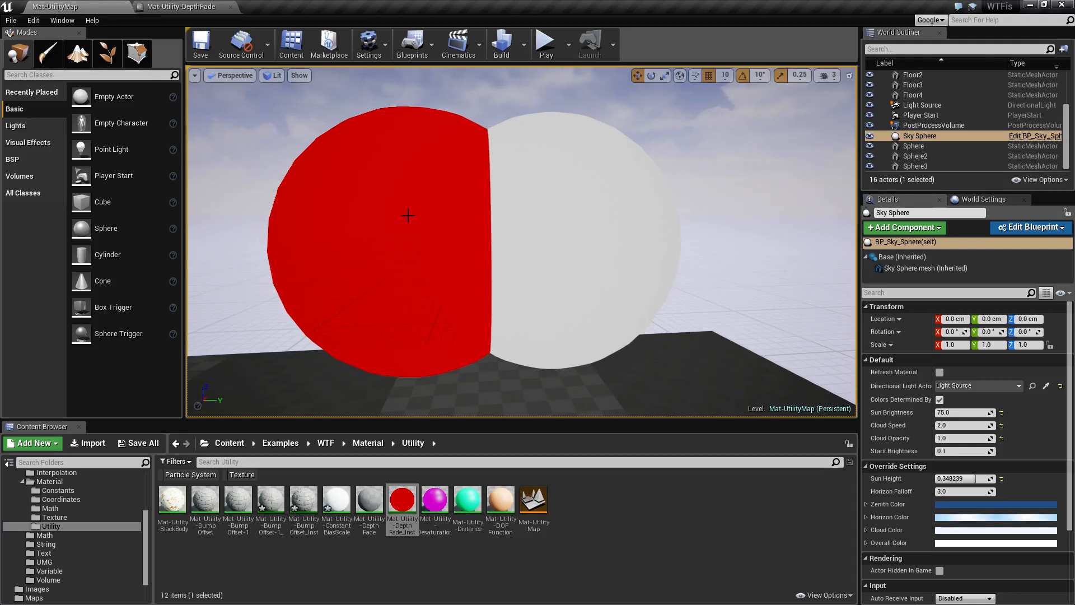
mouse_move(463, 101)
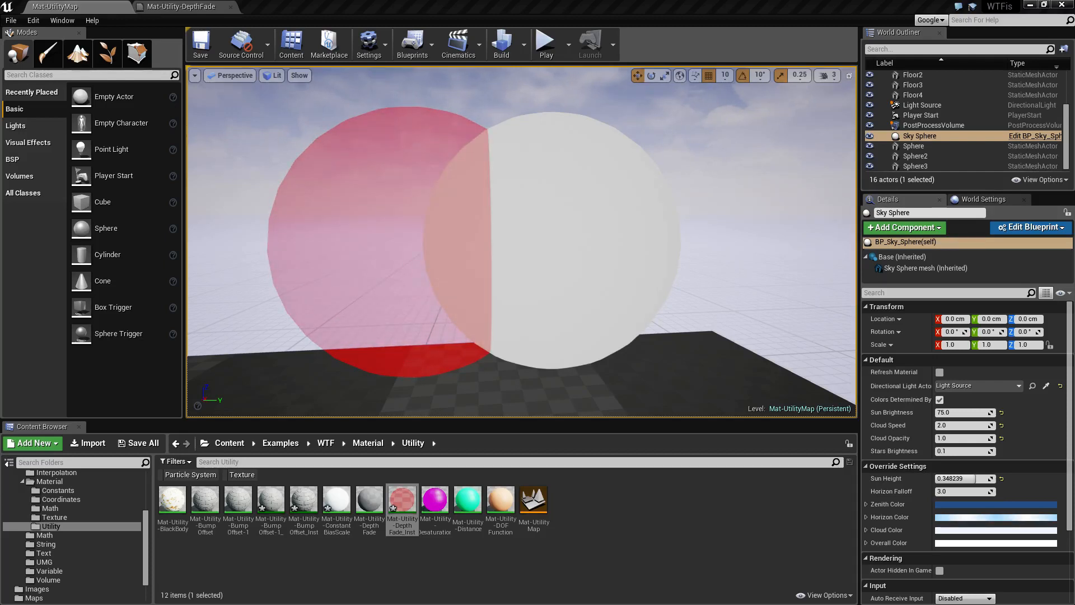
click(179, 6)
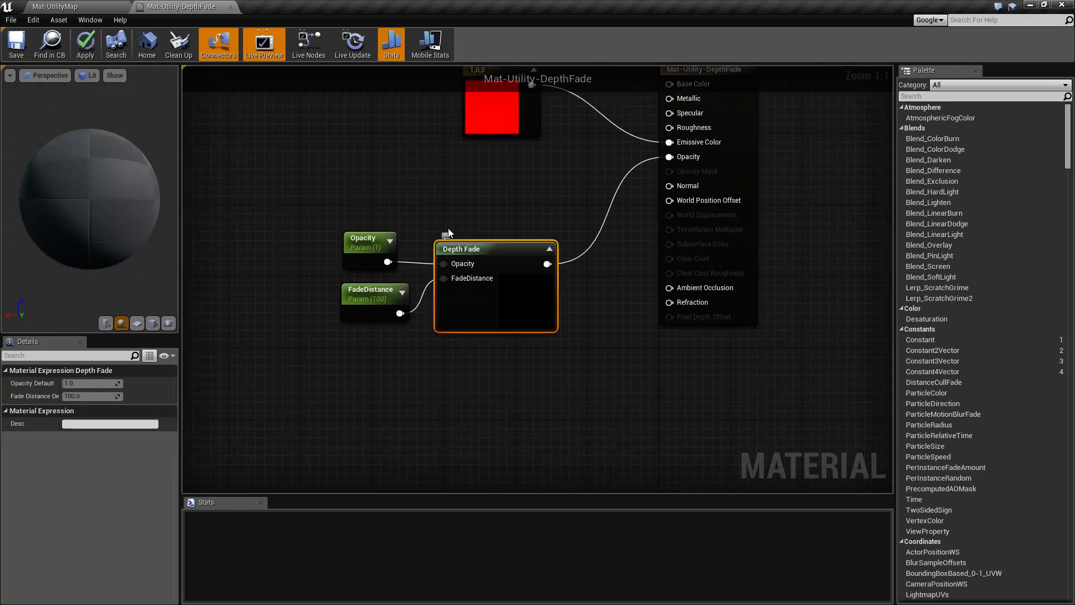
mouse_move(445, 225)
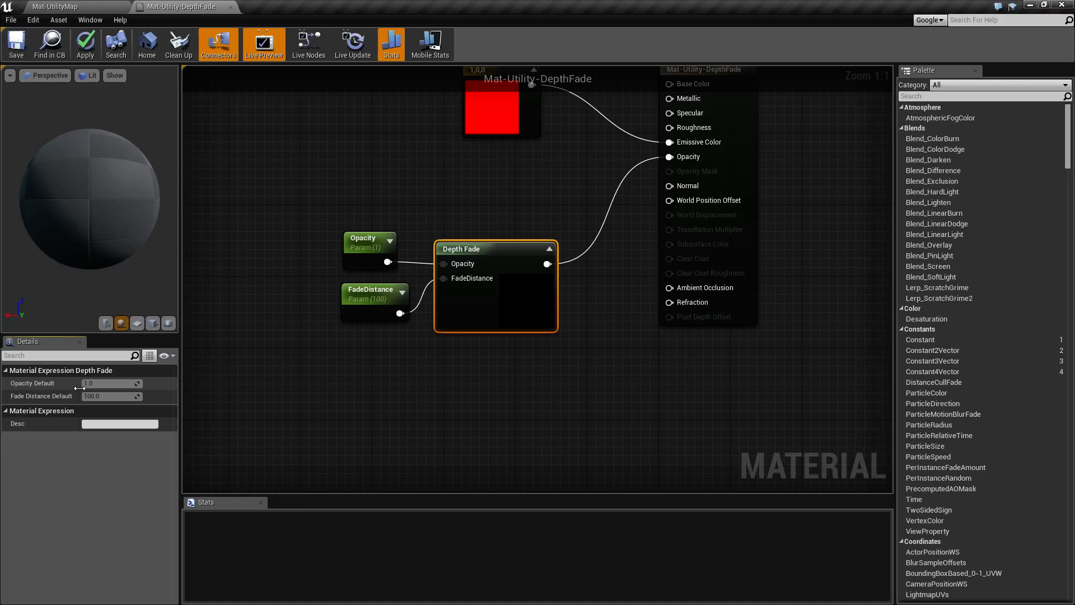
Apply and save the DepthFade material with Depth Fade driving opacity, then return to the level
click(84, 42)
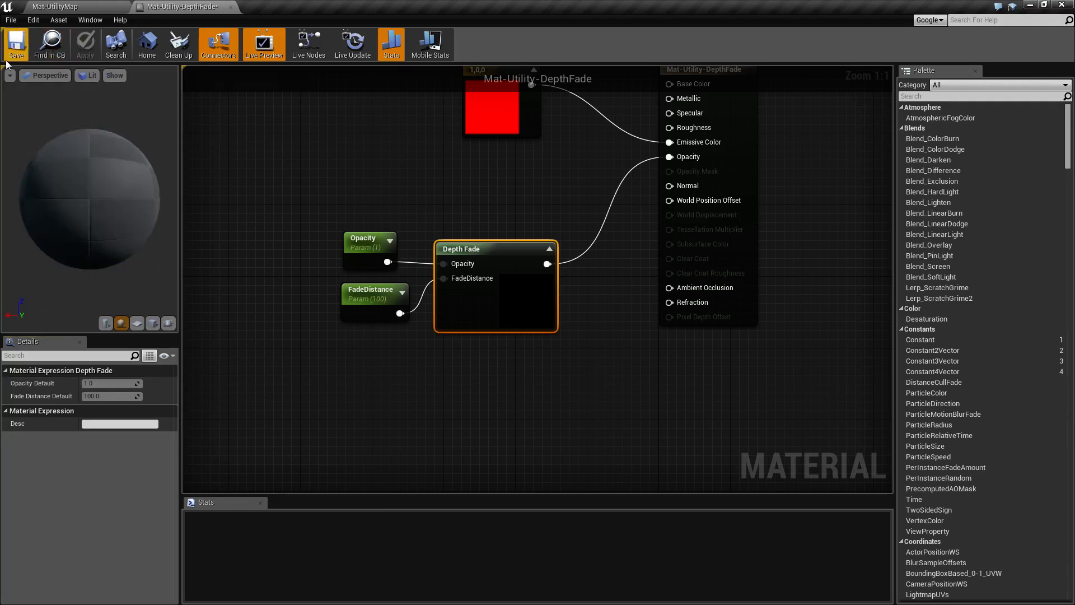
click(16, 43)
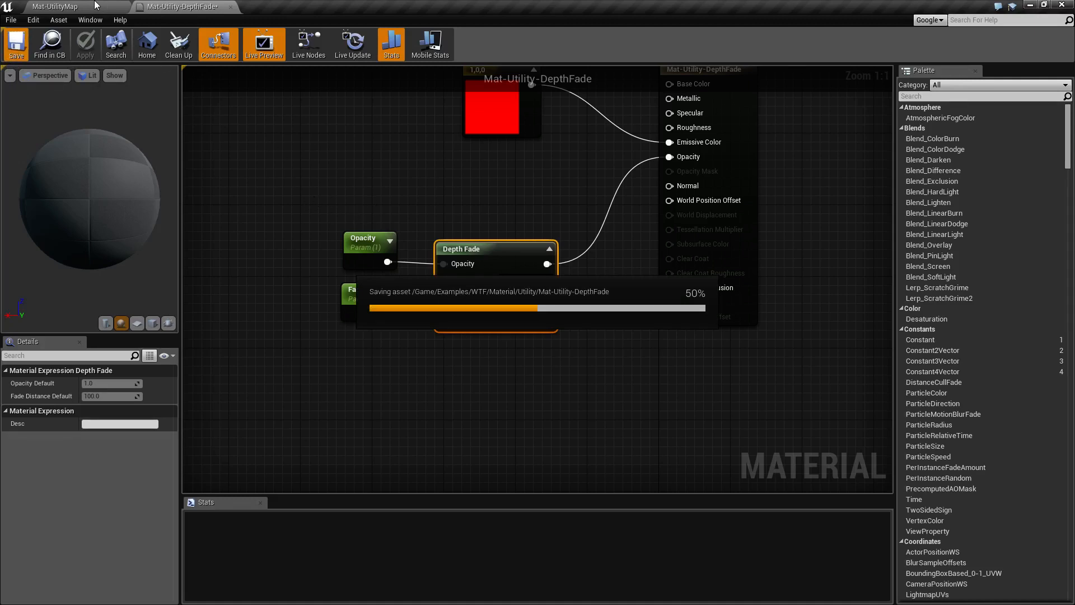
click(16, 44)
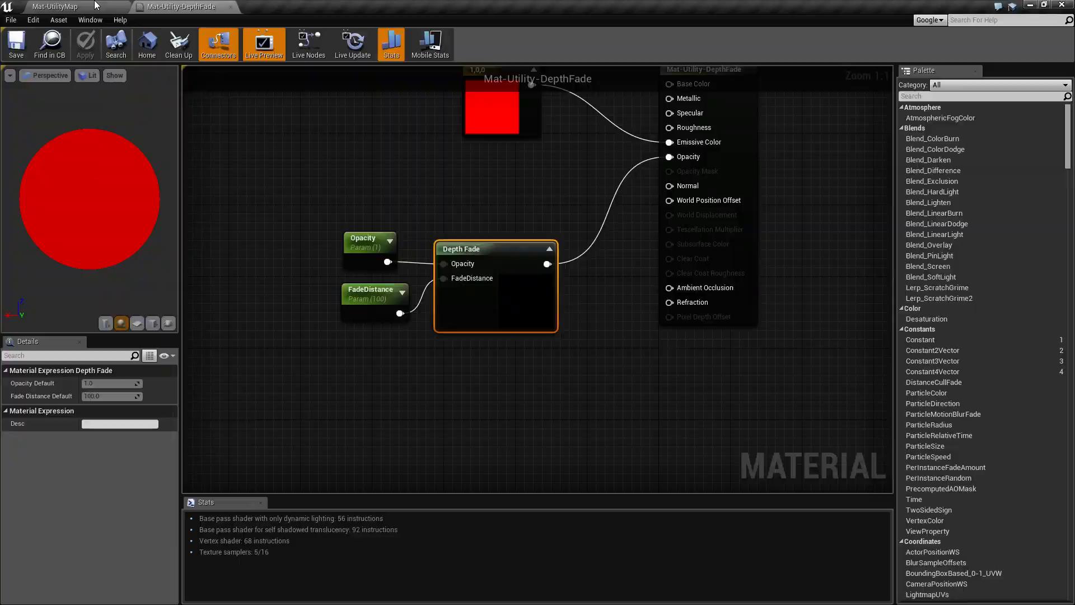
click(54, 6)
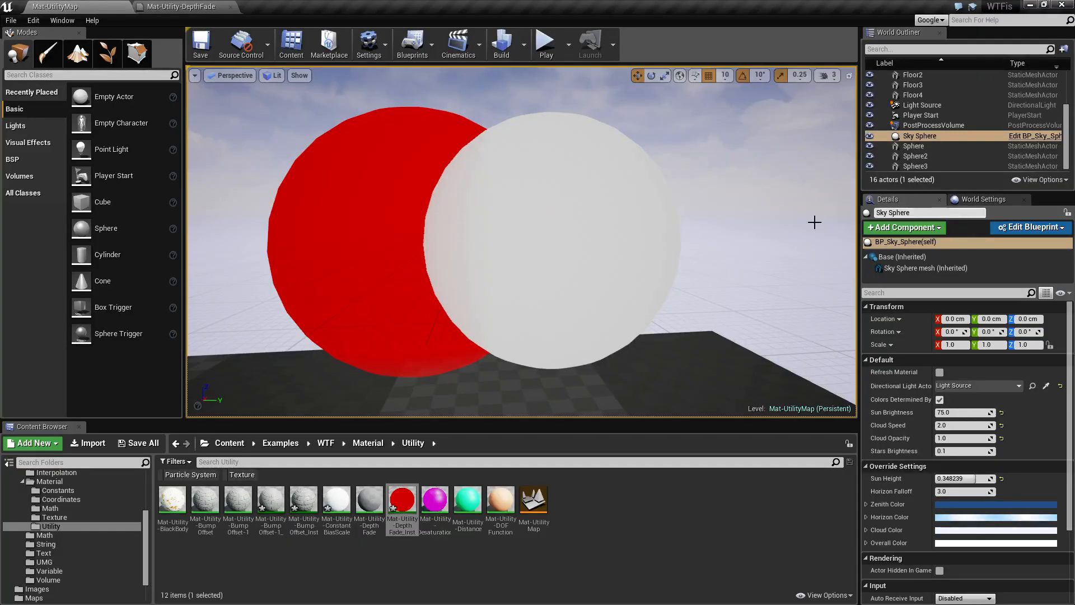
mouse_move(641, 207)
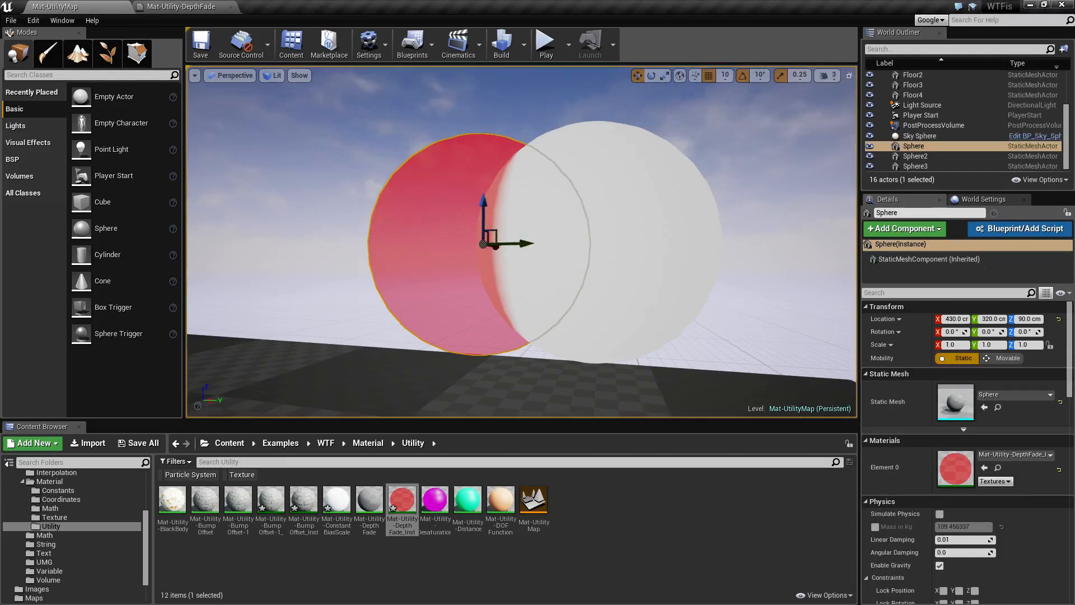
Deselect the red sphere and open the Mat-Utility-DepthFade_Inst material instance editor from the Content Browser
click(662, 326)
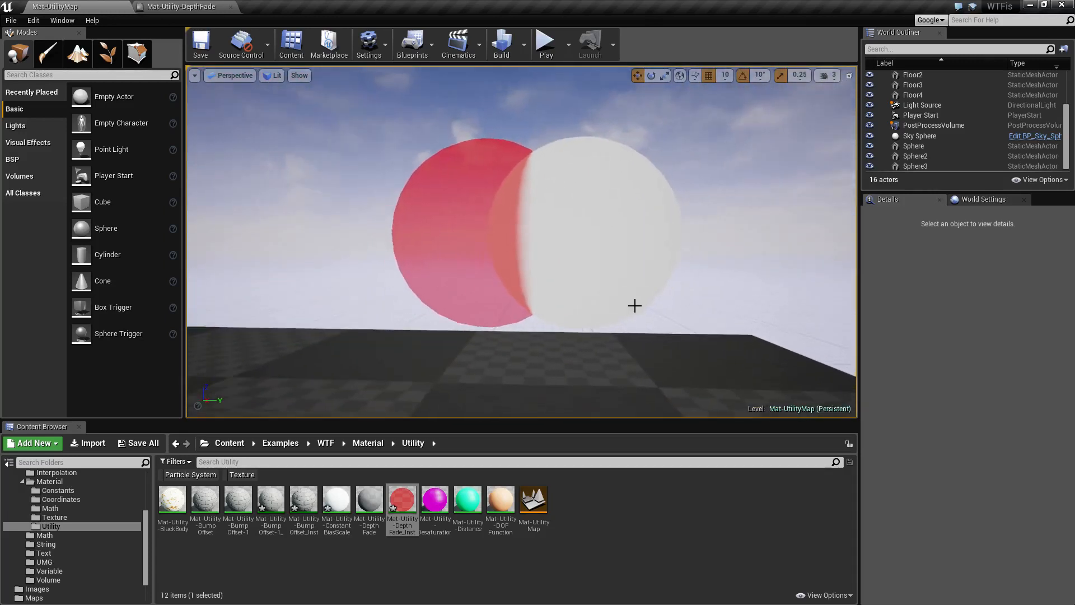
click(179, 7)
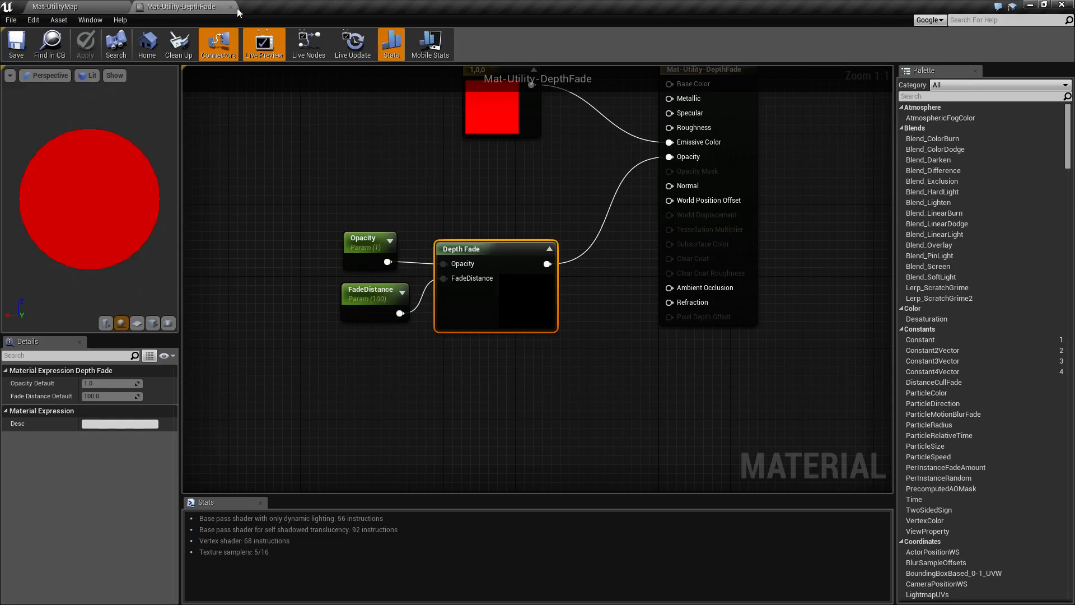
click(55, 7)
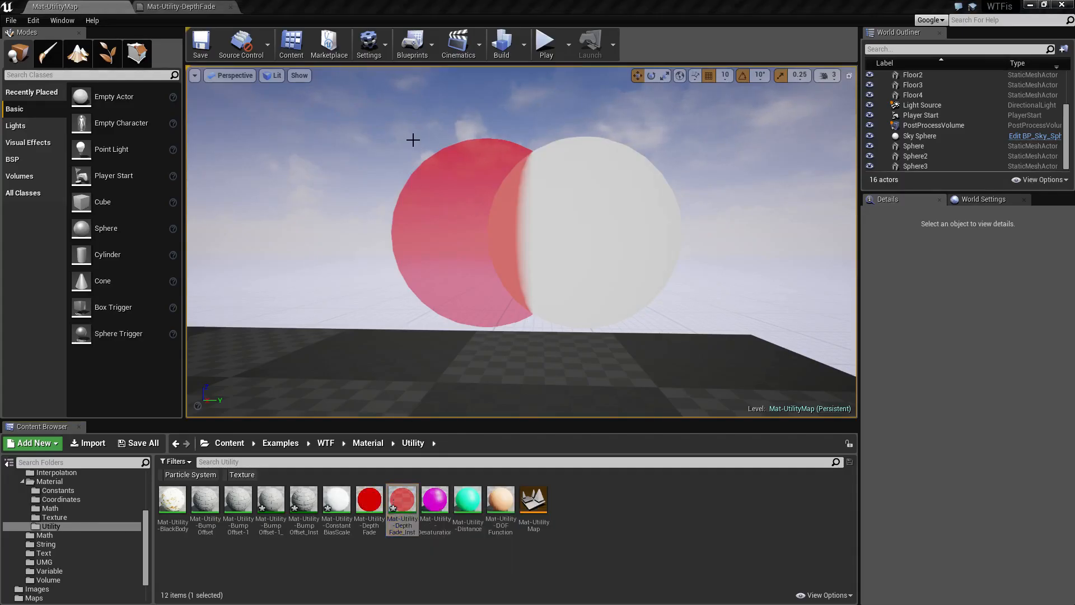
double_click(401, 499)
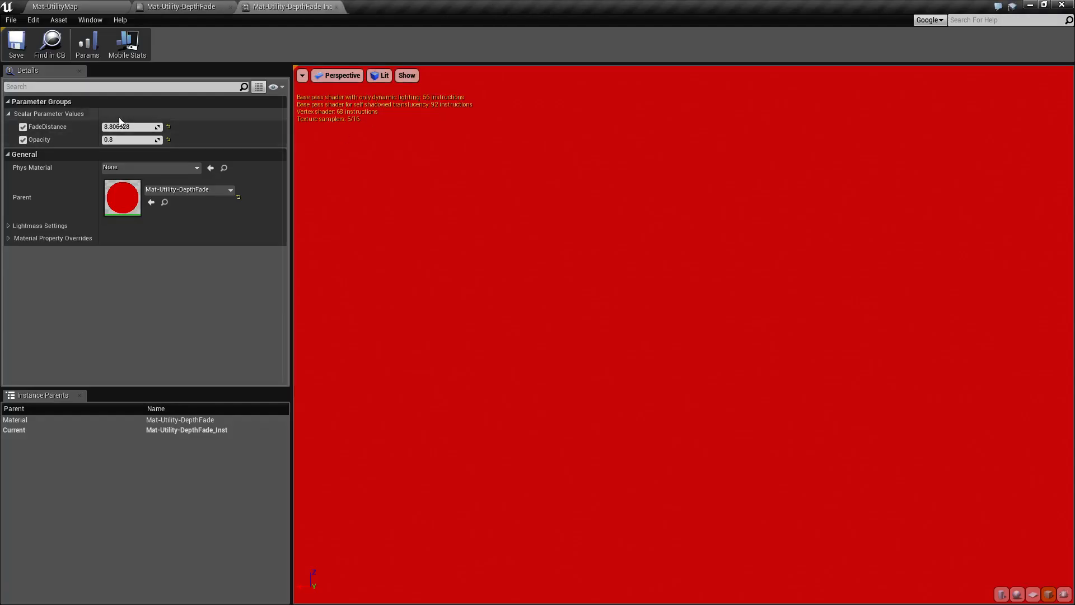